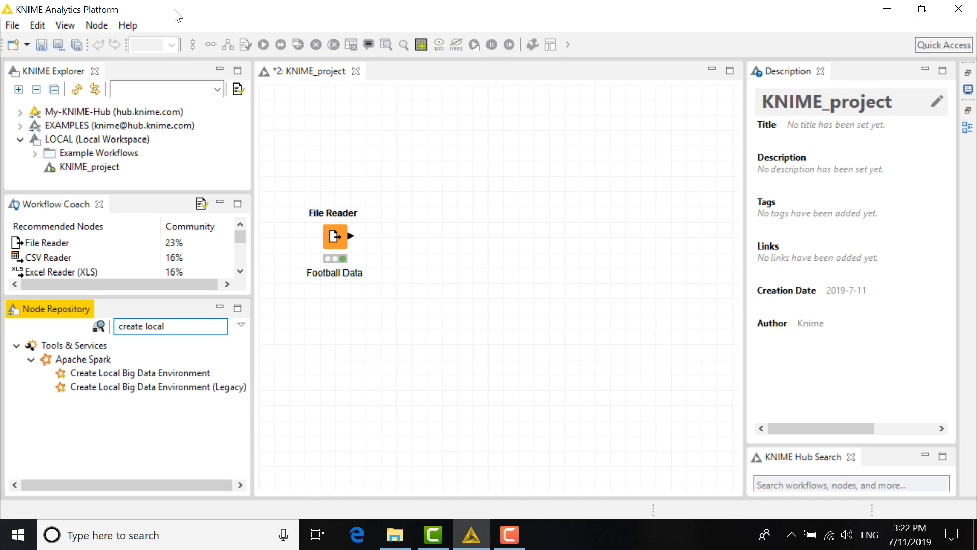
{"action": "mouse_move", "coordinate": [181, 360]}
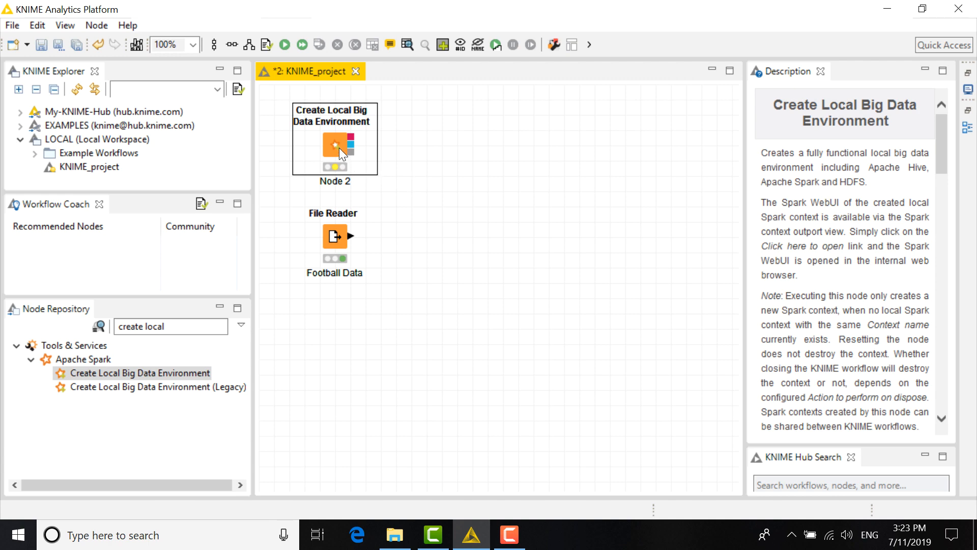
- Bring up the Create Local Big Data Environment node's configuration dialog
{"action": "double_click", "coordinate": [335, 140]}
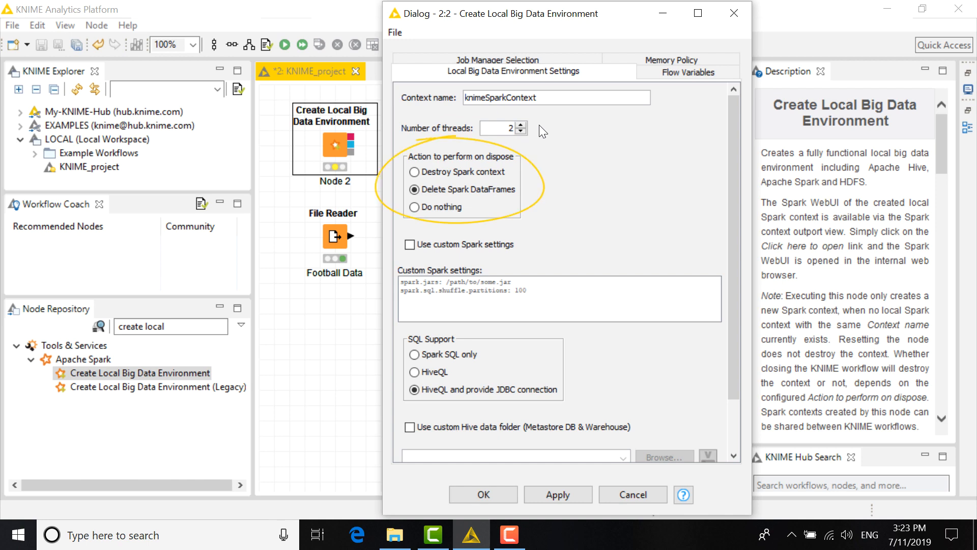
{"action": "mouse_move", "coordinate": [543, 159]}
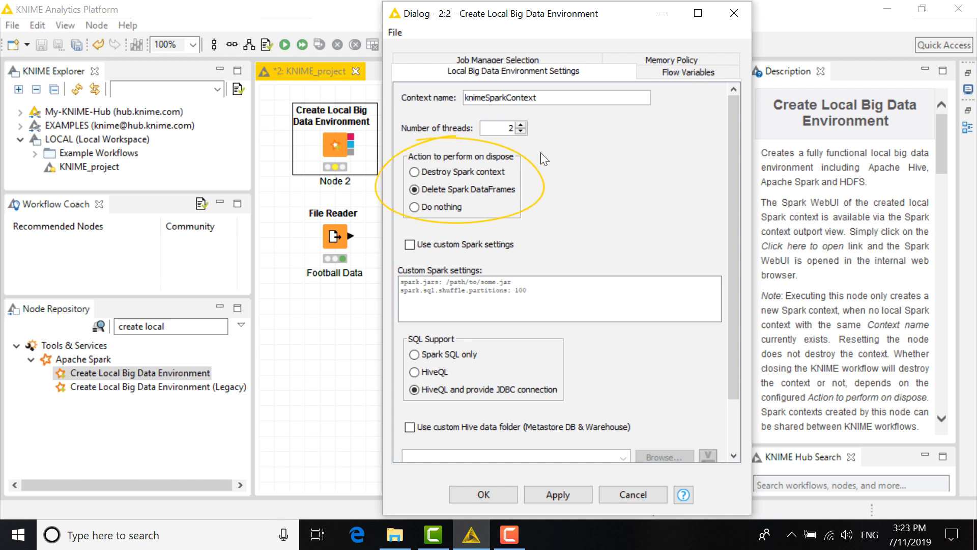
{"action": "mouse_move", "coordinate": [531, 182]}
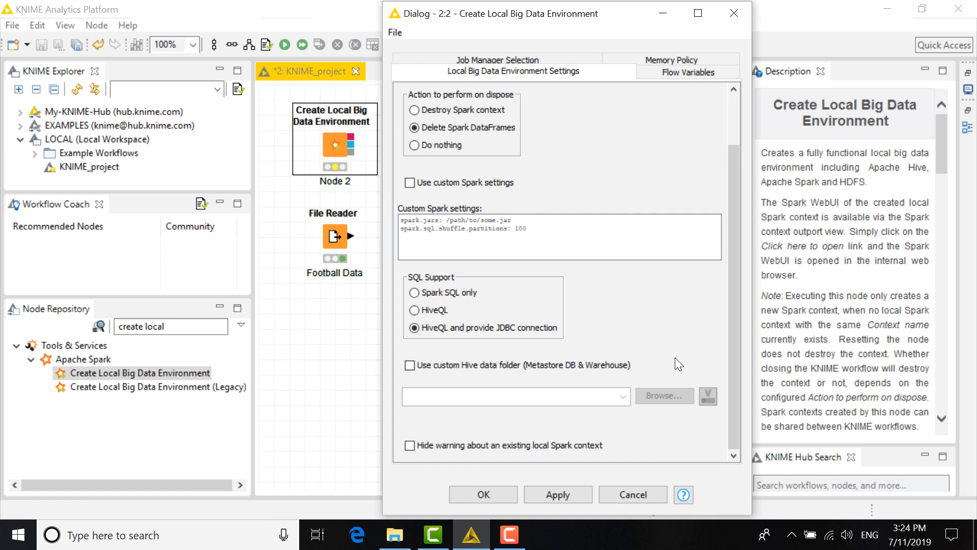
{"action": "mouse_move", "coordinate": [625, 448]}
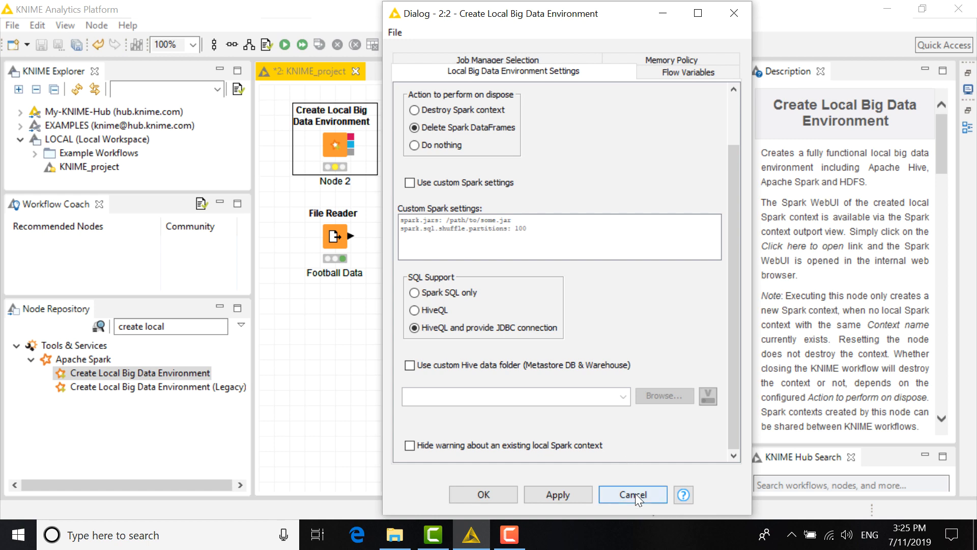
- Cancel out of the environment settings, leaving them unchanged
{"action": "left_click", "coordinate": [631, 495]}
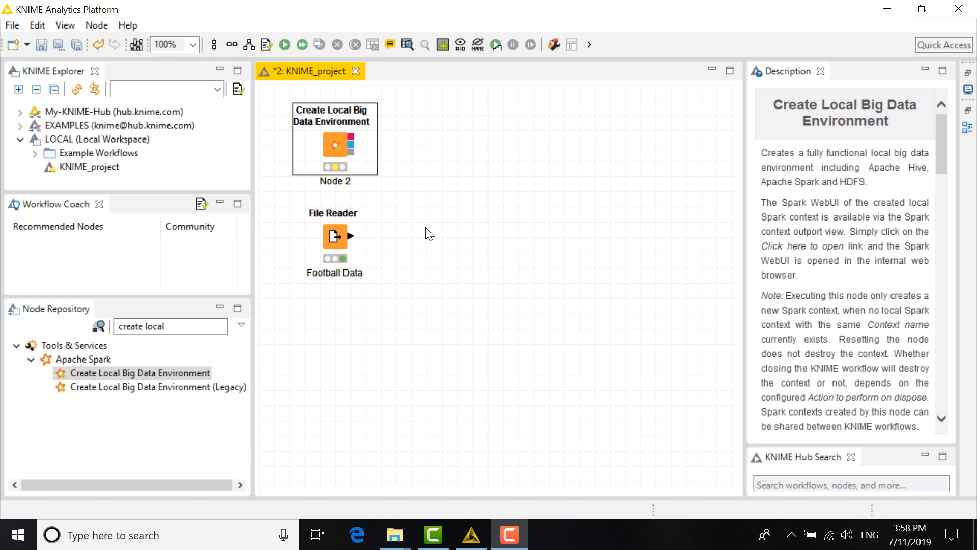
{"action": "mouse_move", "coordinate": [392, 198]}
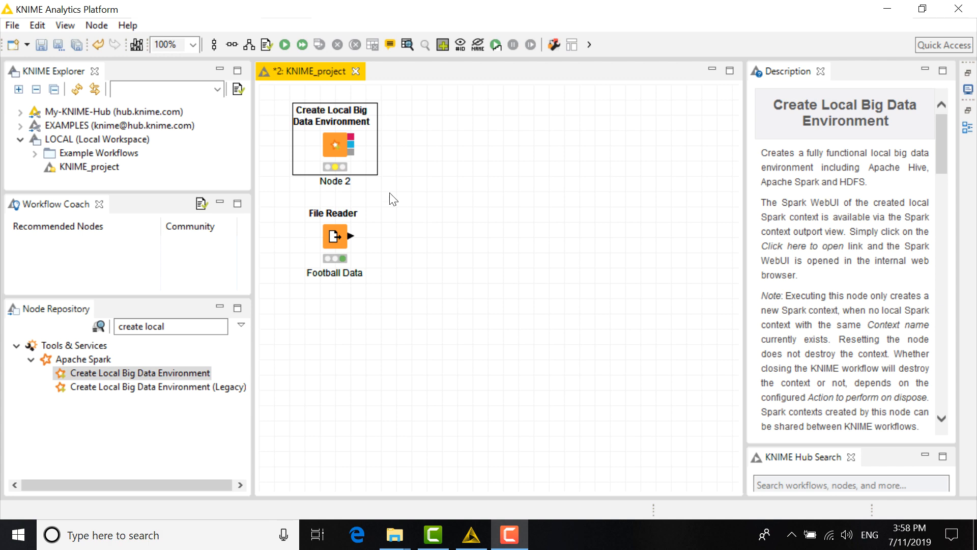
- Accept the environment settings as-is and execute the Create Local Big Data Environment node
{"action": "double_click", "coordinate": [334, 146]}
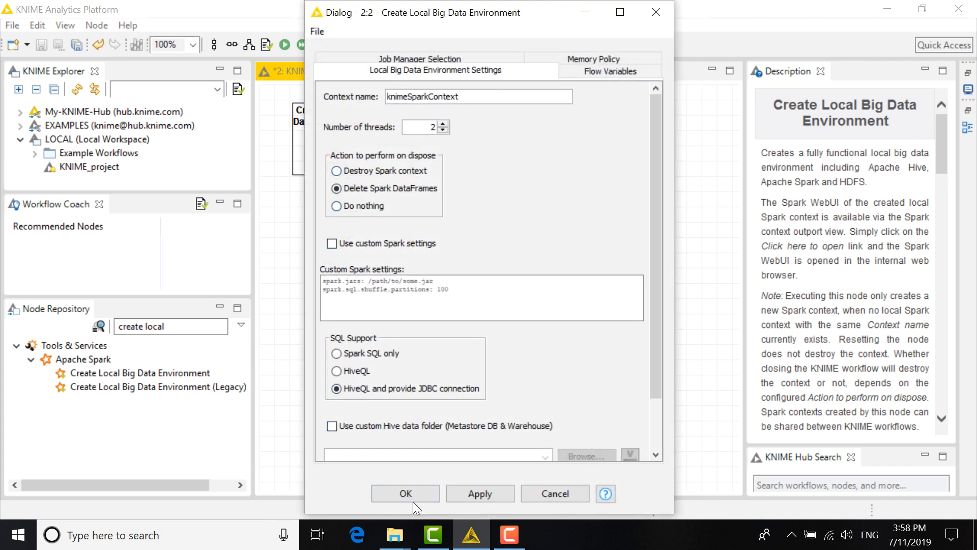
{"action": "left_click", "coordinate": [404, 493]}
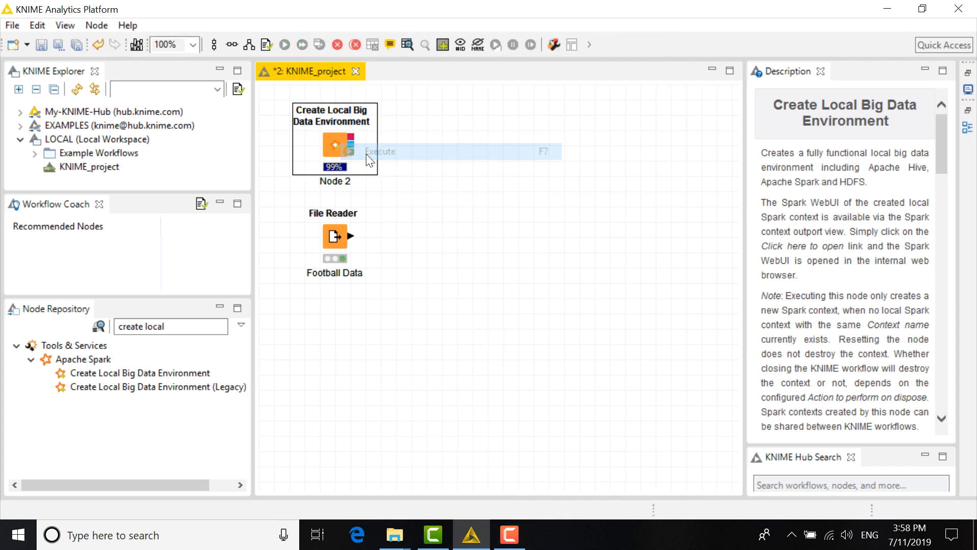
{"action": "left_click", "coordinate": [335, 236]}
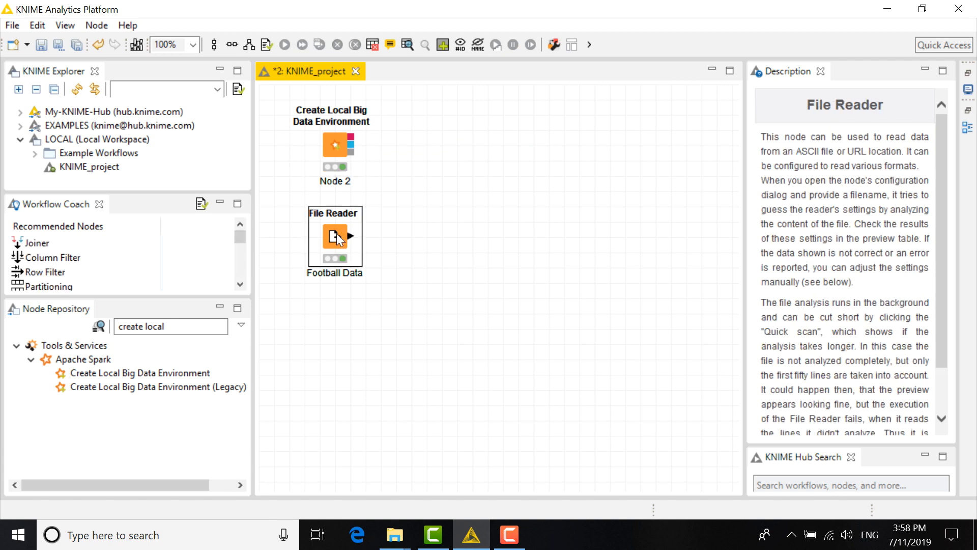
- Review the Football Data File Reader's settings and close them unchanged
{"action": "double_click", "coordinate": [335, 240]}
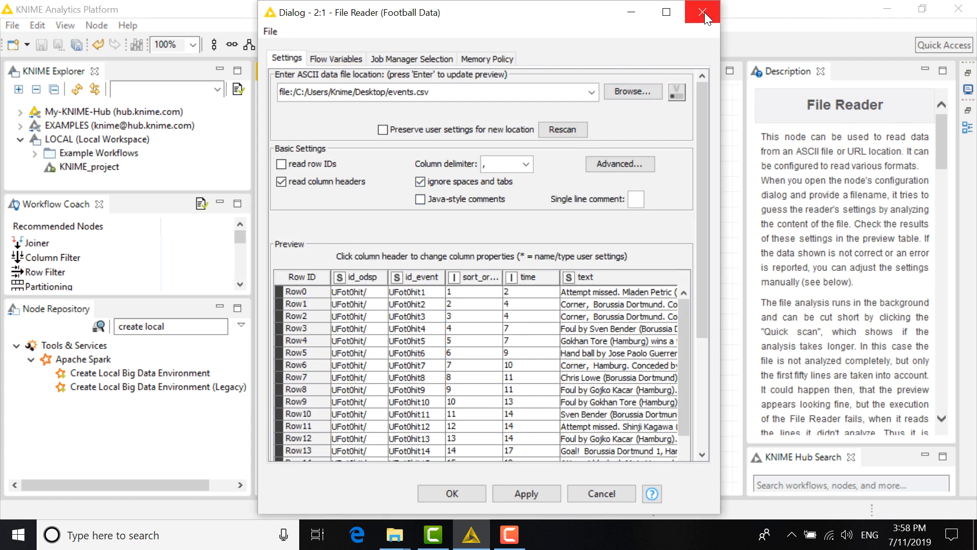
{"action": "left_click", "coordinate": [703, 11]}
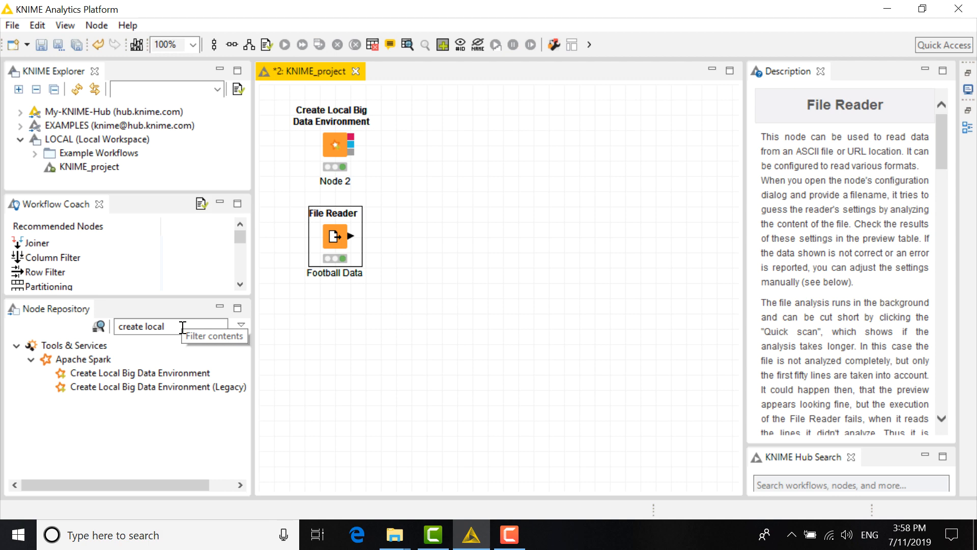
- Add a DB Table Creator node fed by the Football Data reader output
{"action": "left_click", "coordinate": [99, 326]}
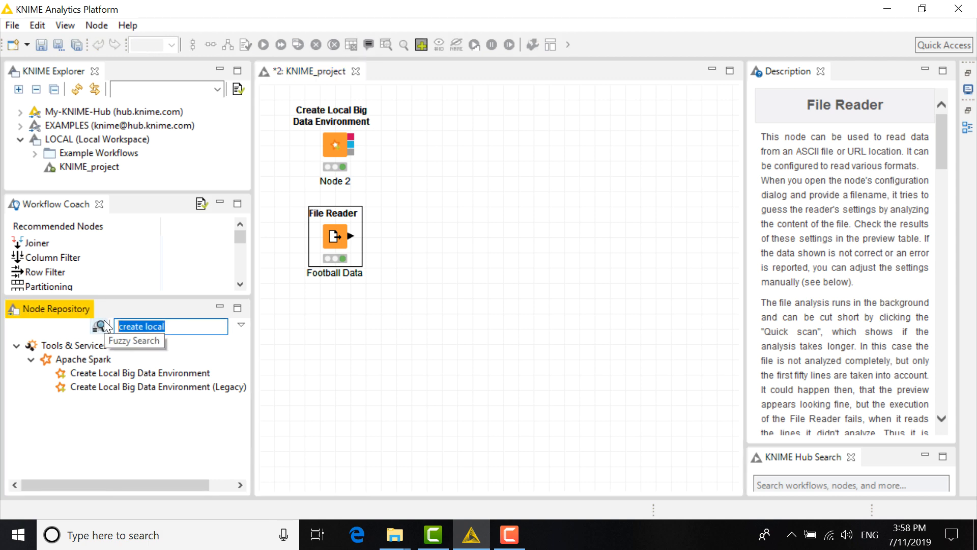
{"action": "type", "text": "d"}
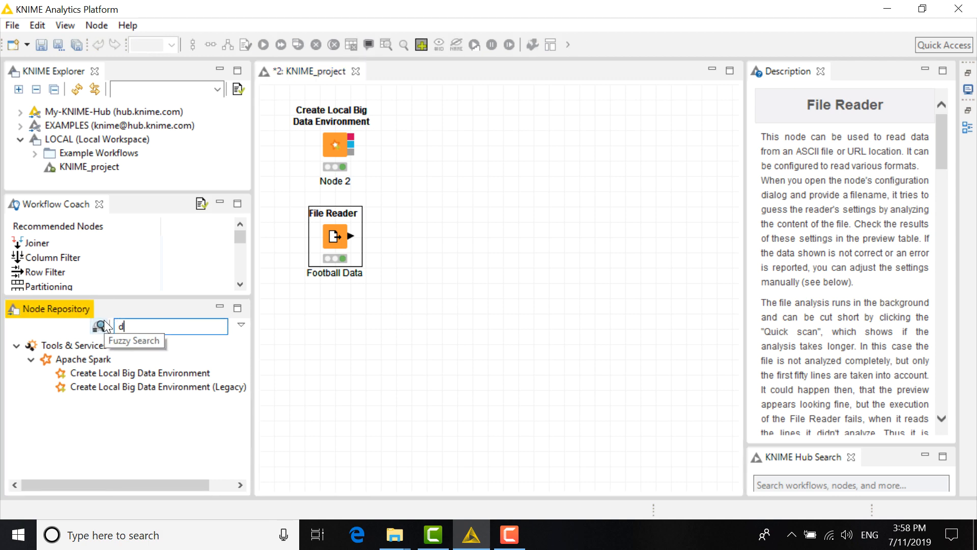
{"action": "type", "text": "db table cre"}
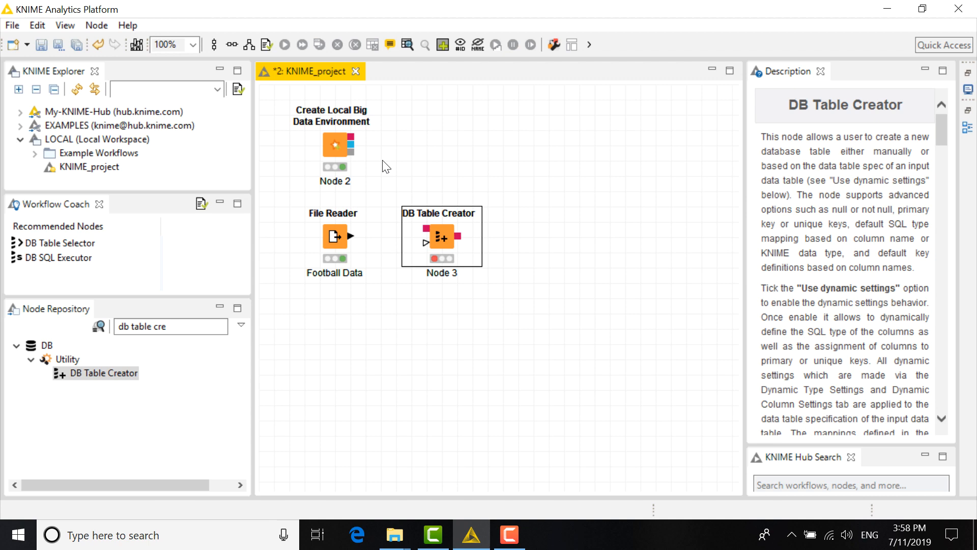
{"action": "left_click_drag", "start_coordinate": [353, 145], "coordinate": [423, 243]}
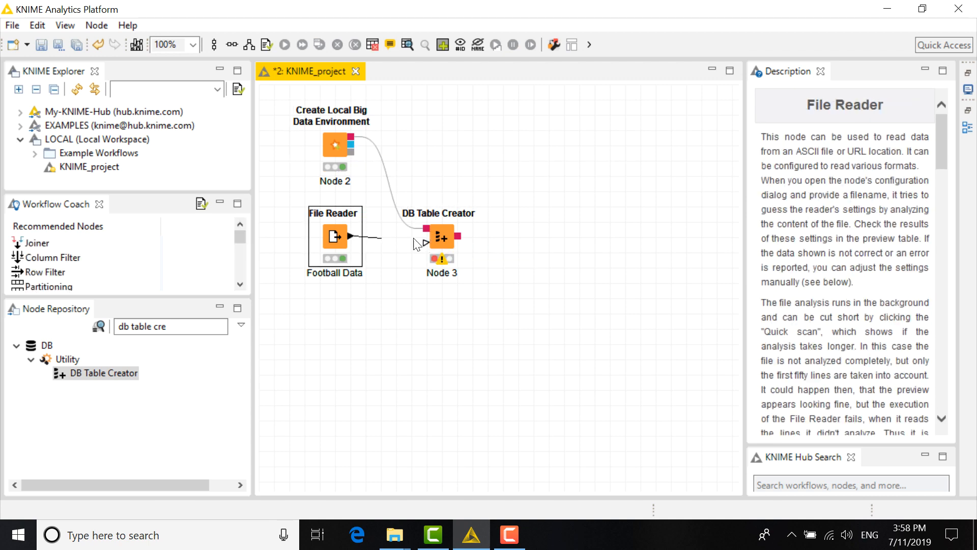
- Configure the DB Table Creator with table name FBEvents
{"action": "double_click", "coordinate": [441, 237]}
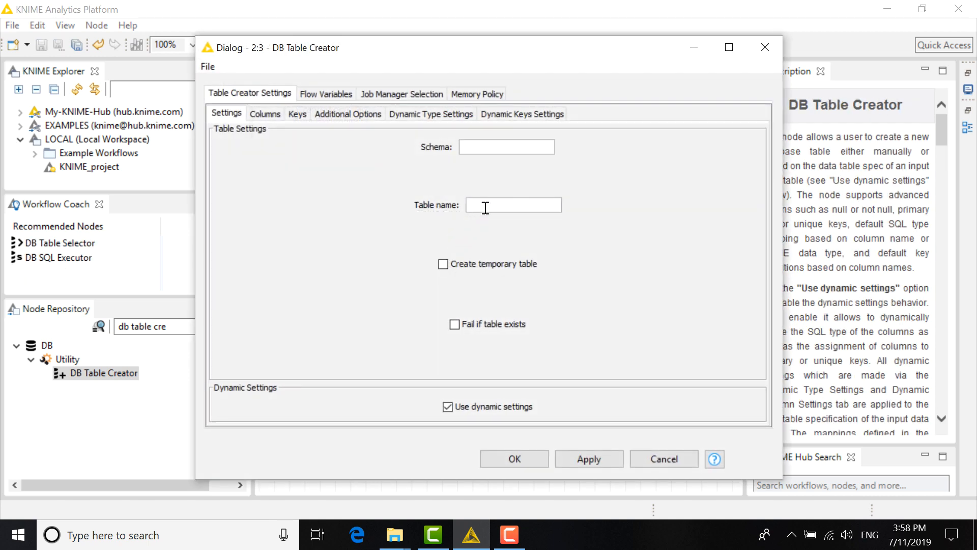
{"action": "type", "text": "FBEvents"}
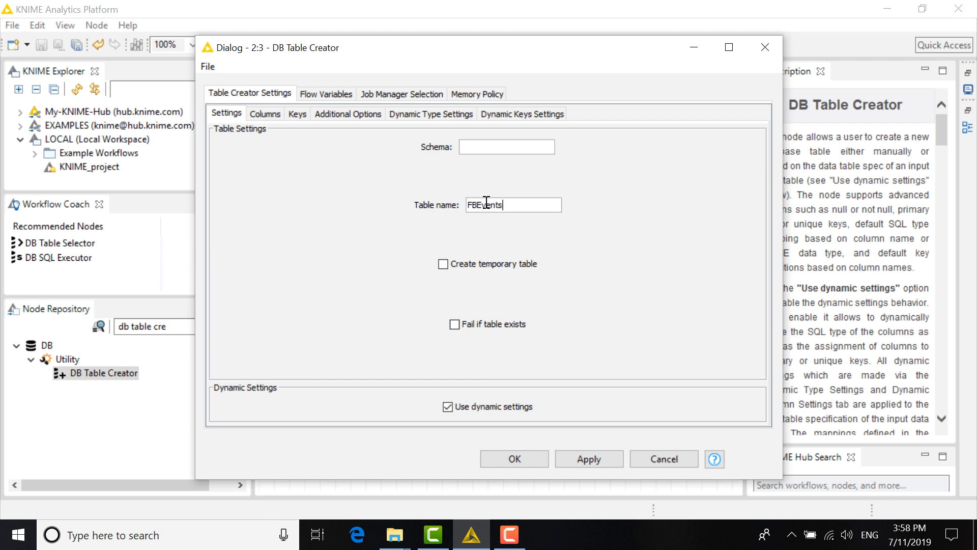
{"action": "left_click", "coordinate": [513, 460]}
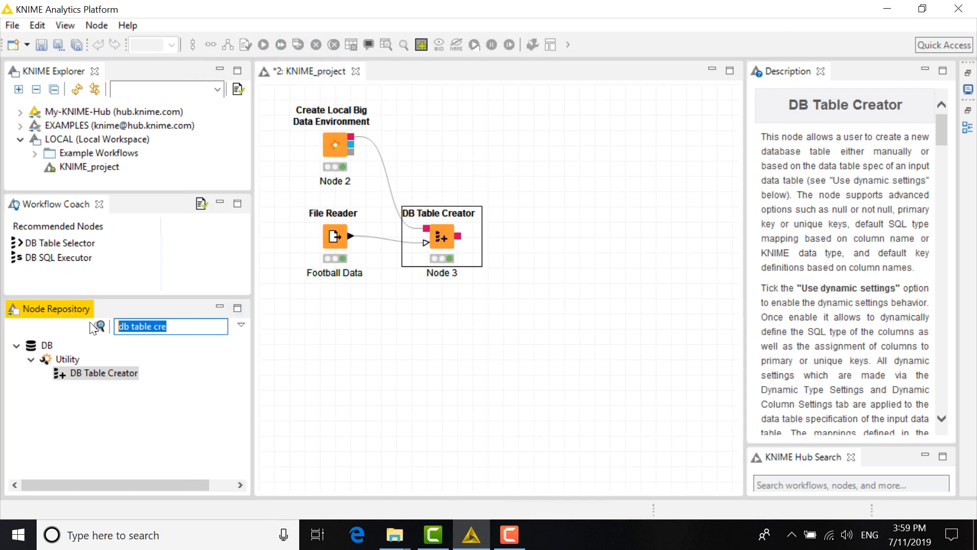
- Add a DB Loader node and set its target to the existing fbevents table
{"action": "type", "text": "db lo"}
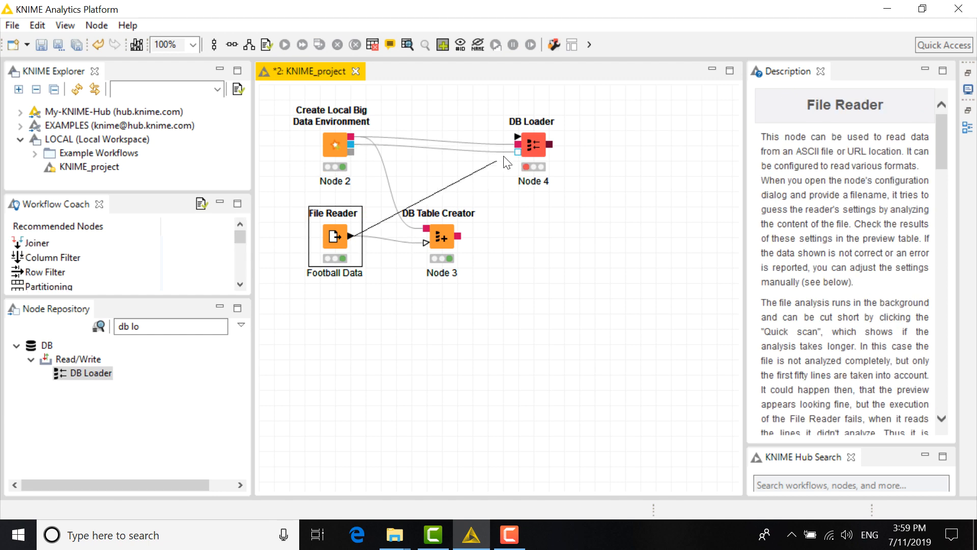
{"action": "double_click", "coordinate": [532, 143]}
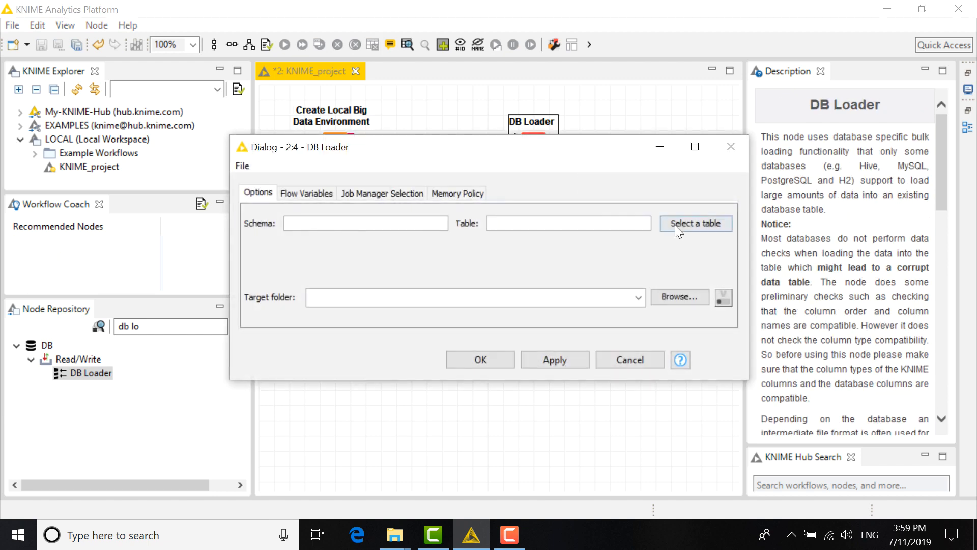
{"action": "left_click", "coordinate": [695, 223]}
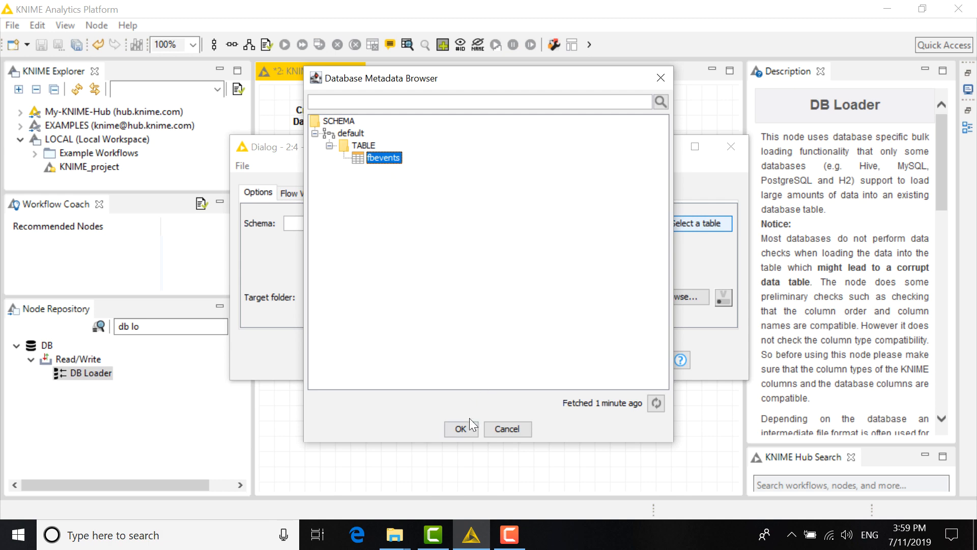
{"action": "left_click", "coordinate": [460, 428]}
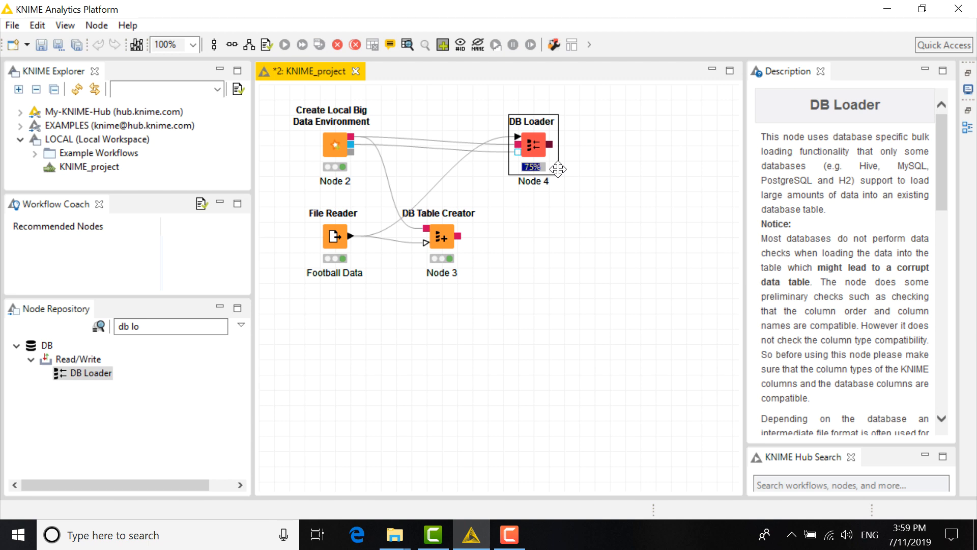
{"action": "mouse_move", "coordinate": [506, 235]}
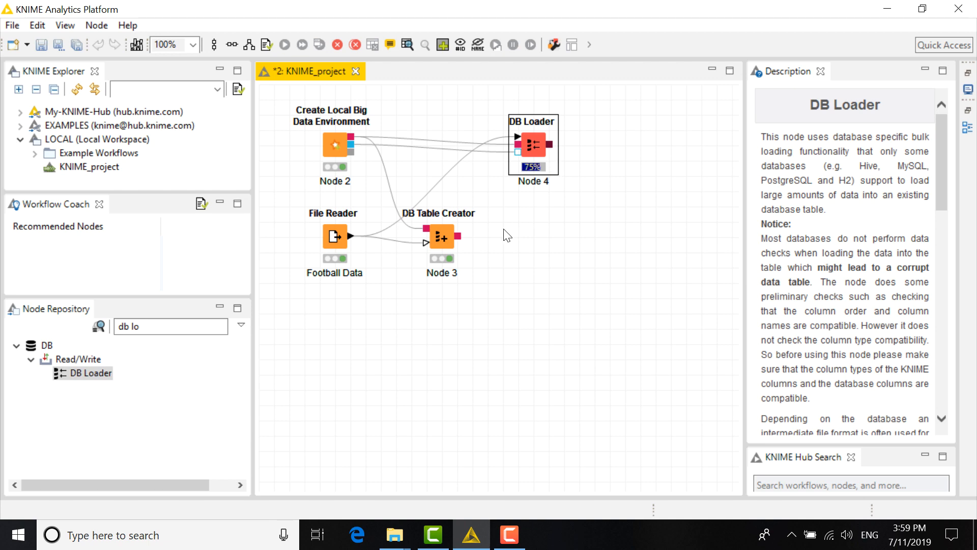